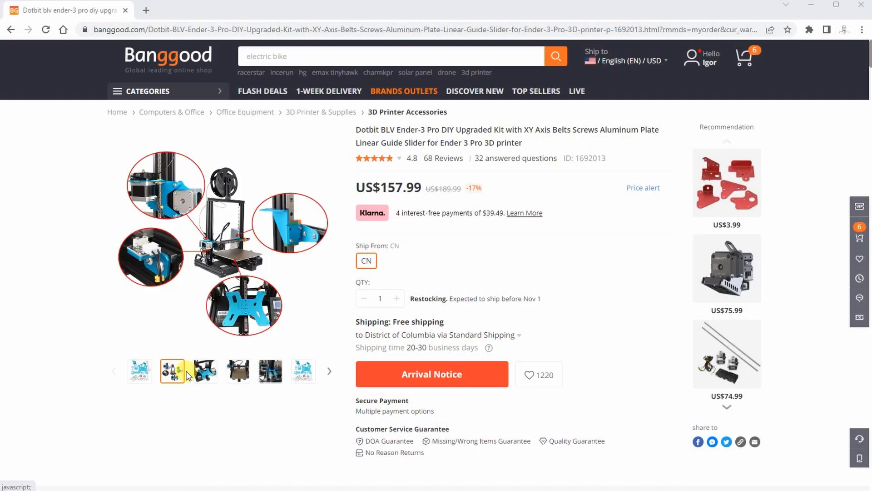
- Browse the BLV Ender-3 Pro kit photos, from the full printer to the blue Z-axis bracket
left_click(237, 370)
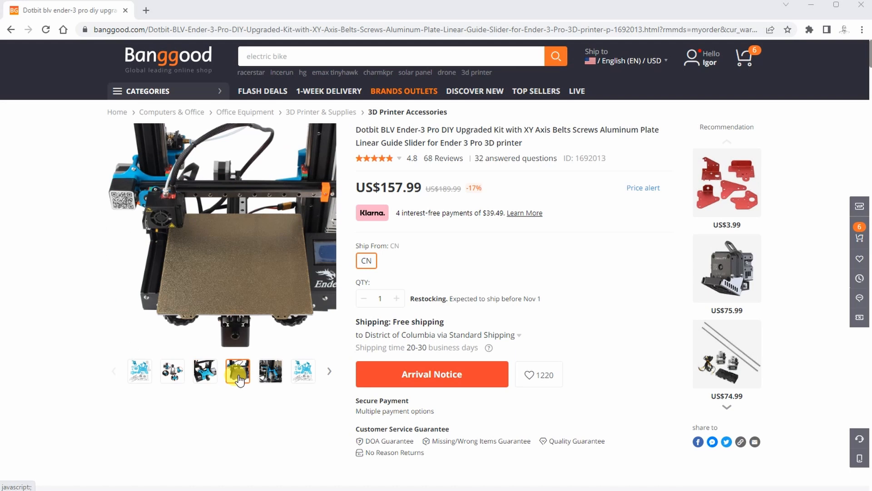
left_click(270, 371)
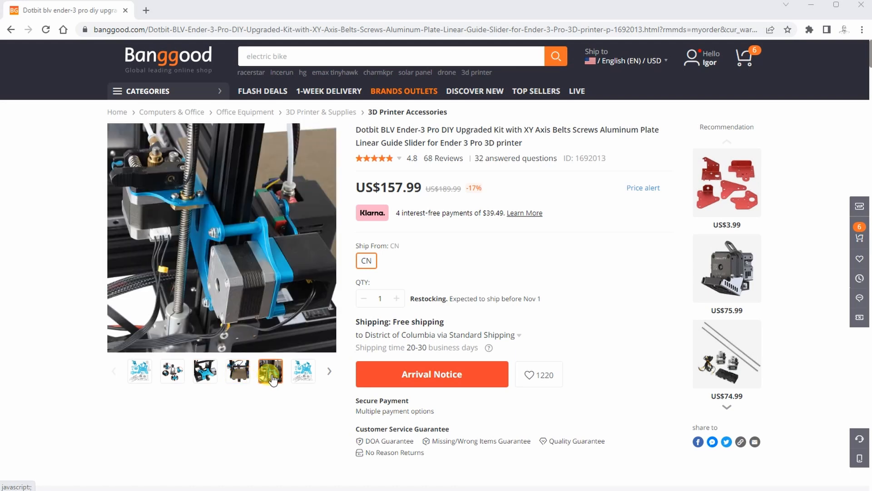
left_click(303, 371)
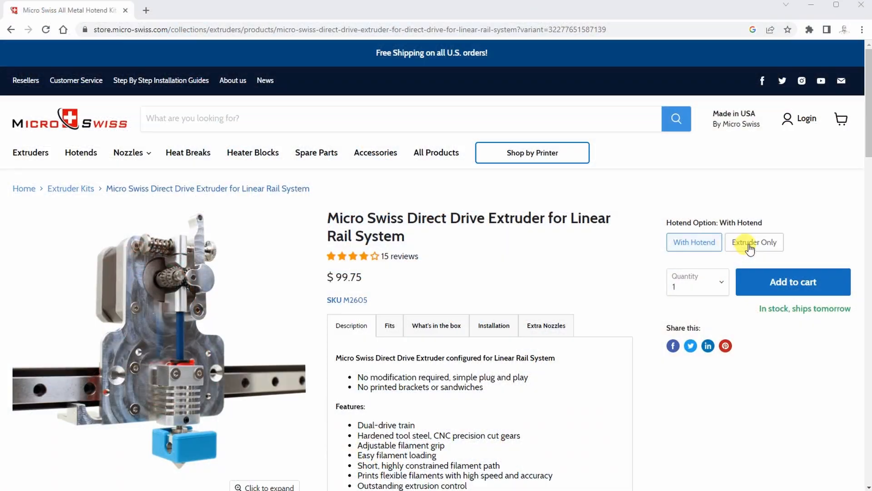
- Switch the linear-rail extruder to Extruder Only ($57.75), then back to the with-hotend option
left_click(755, 242)
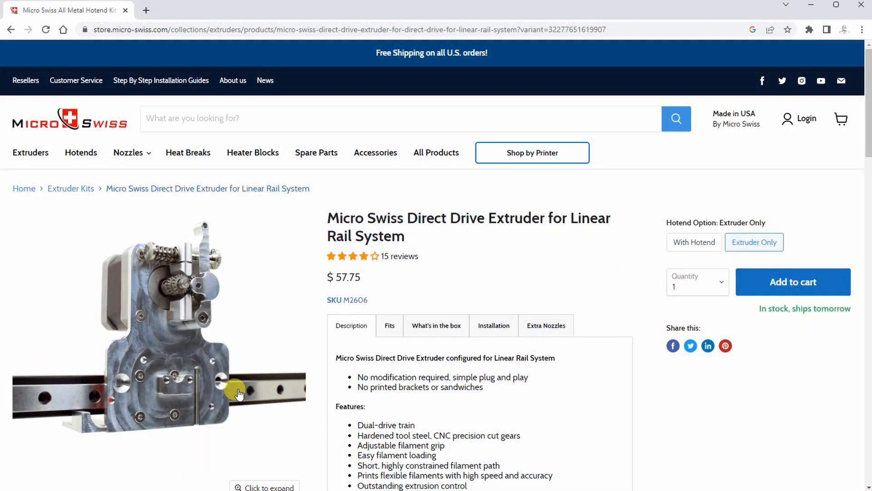
left_click(695, 242)
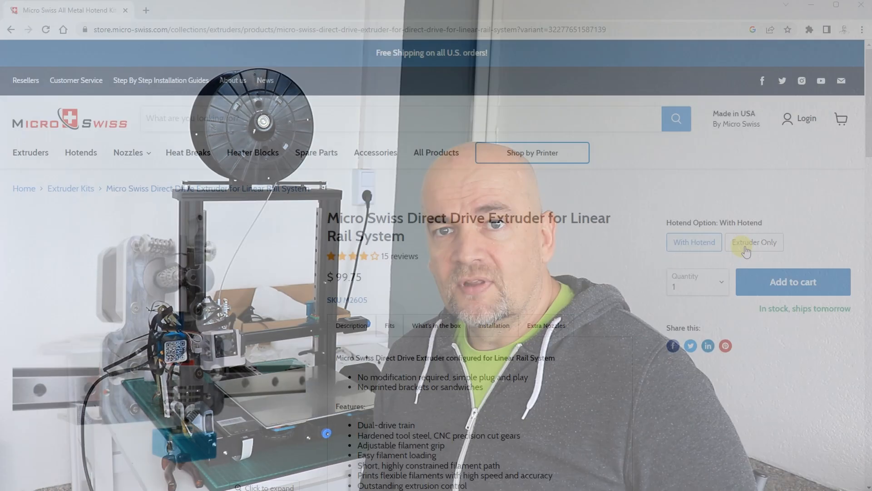
- Select the Extruder Only option on the linear-rail extruder page, priced $57.75
left_click(754, 242)
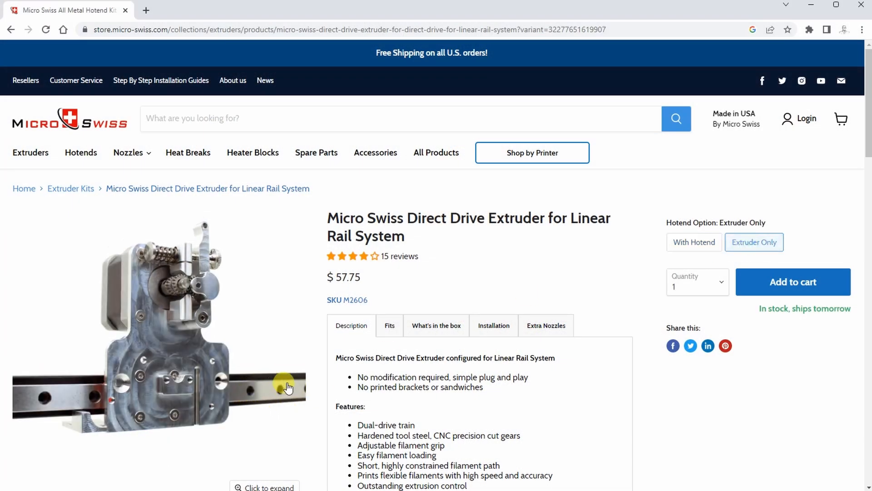